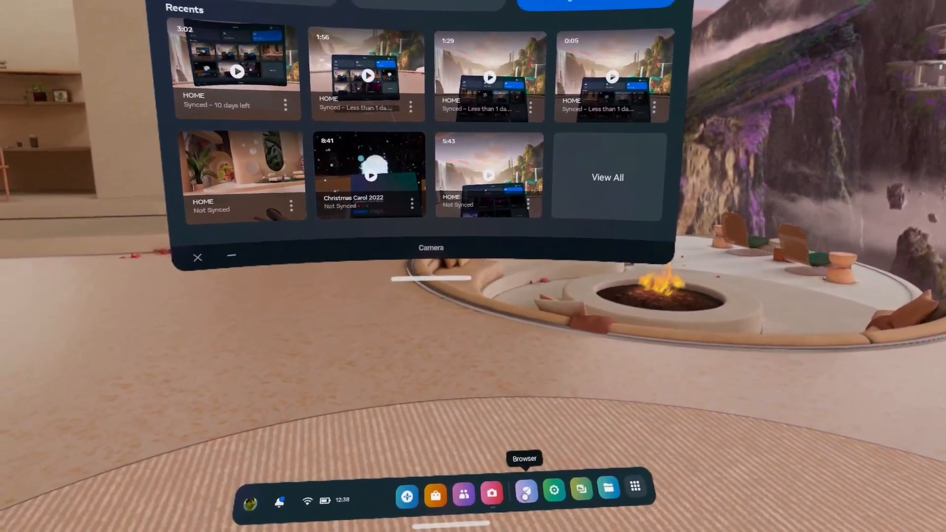
# Step: Launch Meta Quest Browser from the taskbar, bringing up the disconnected Pixel Streaming tab
pyautogui.click(524, 497)
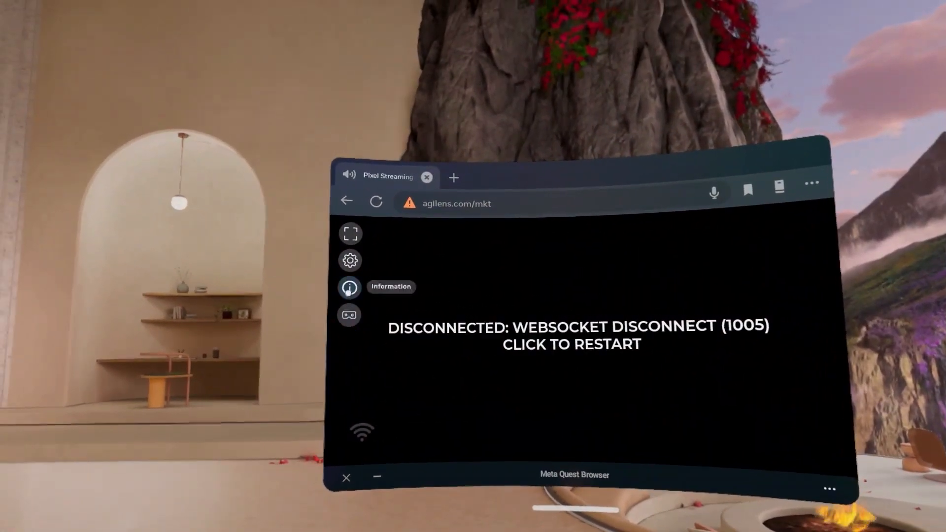